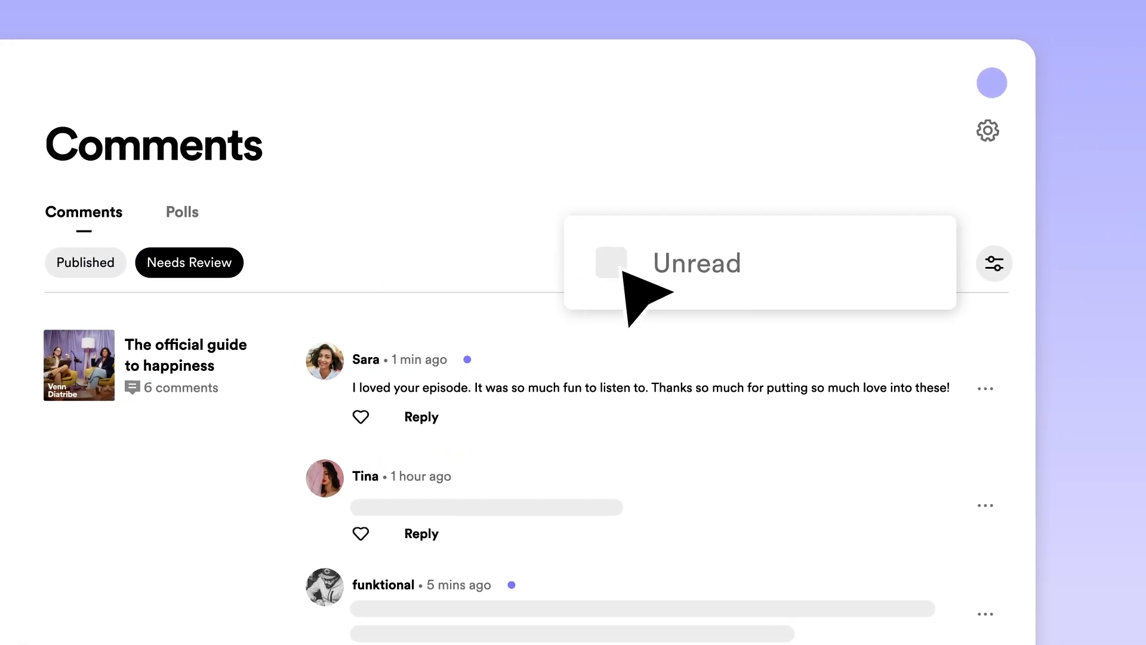
click(610, 263)
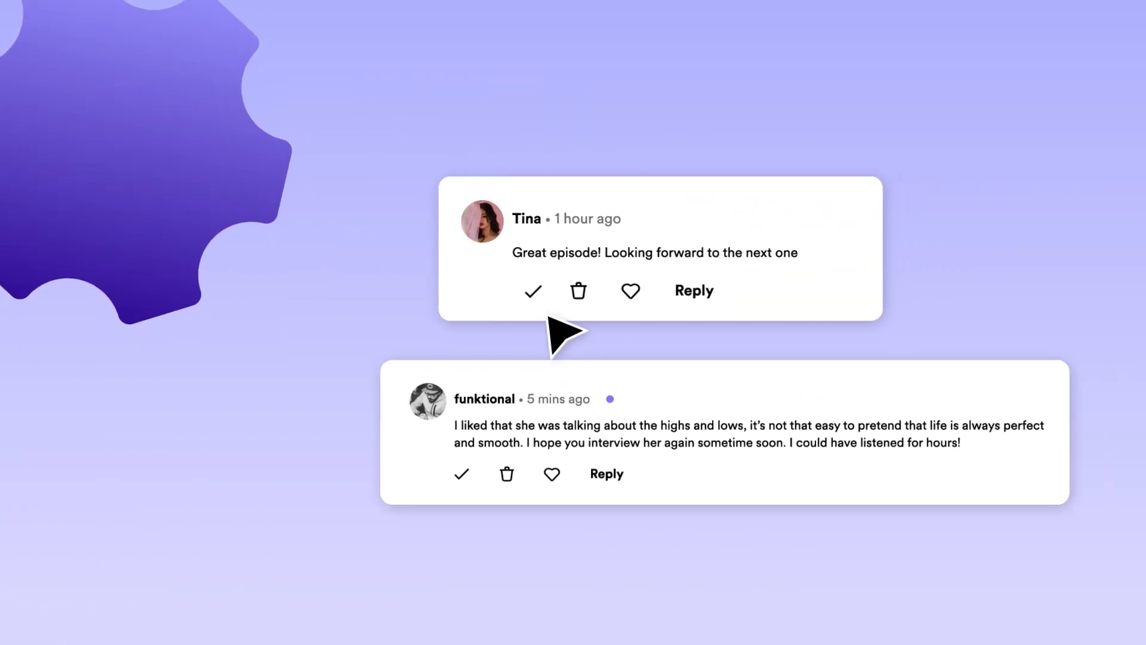
click(532, 290)
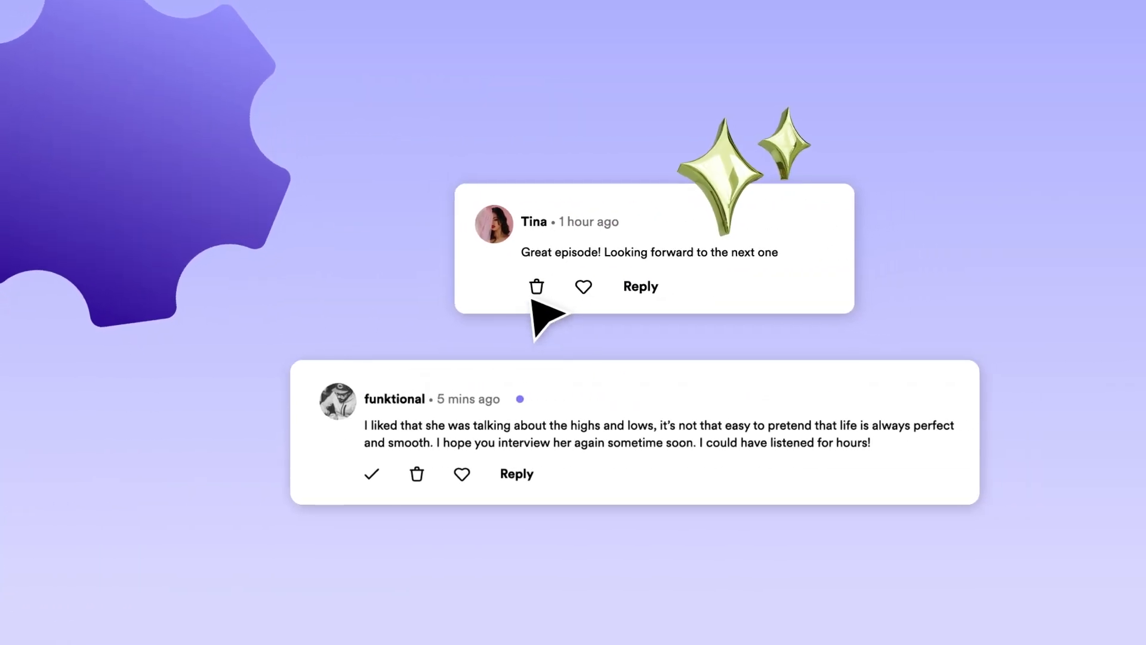
click(461, 474)
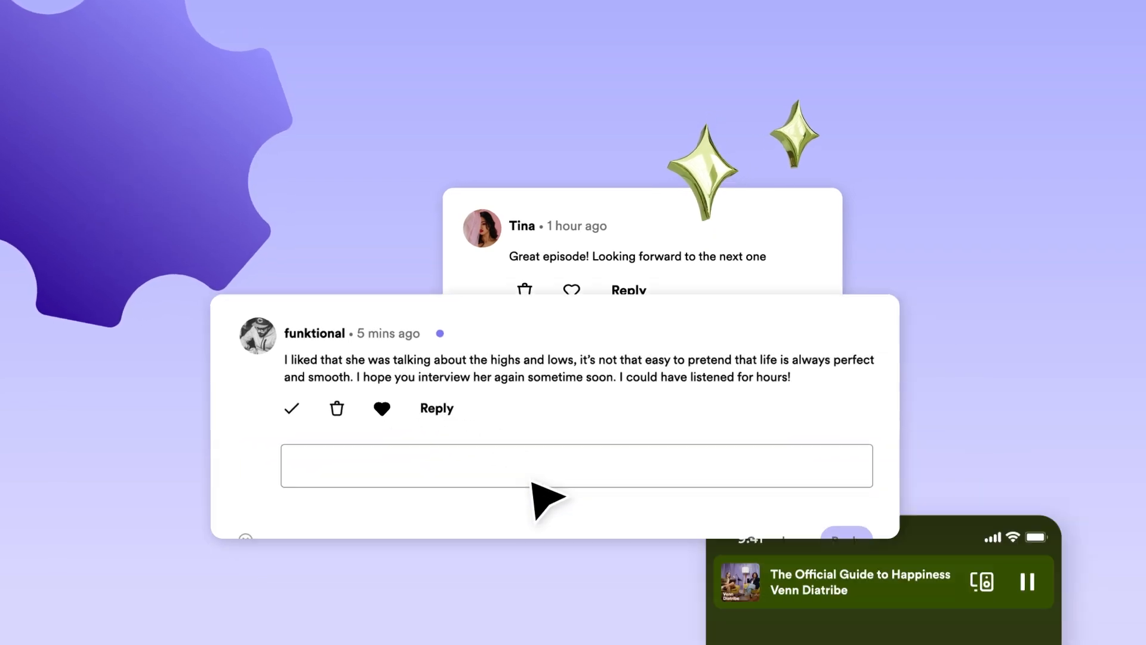
text(Thank you for the nice words! Hope you have an awesome day!)
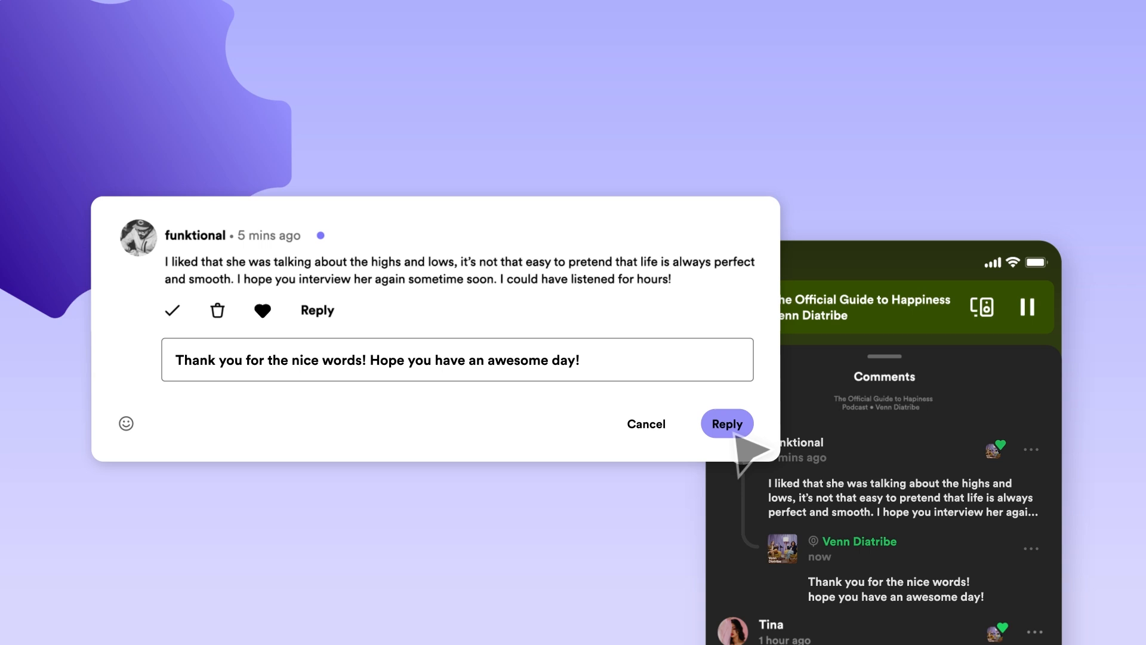
click(726, 424)
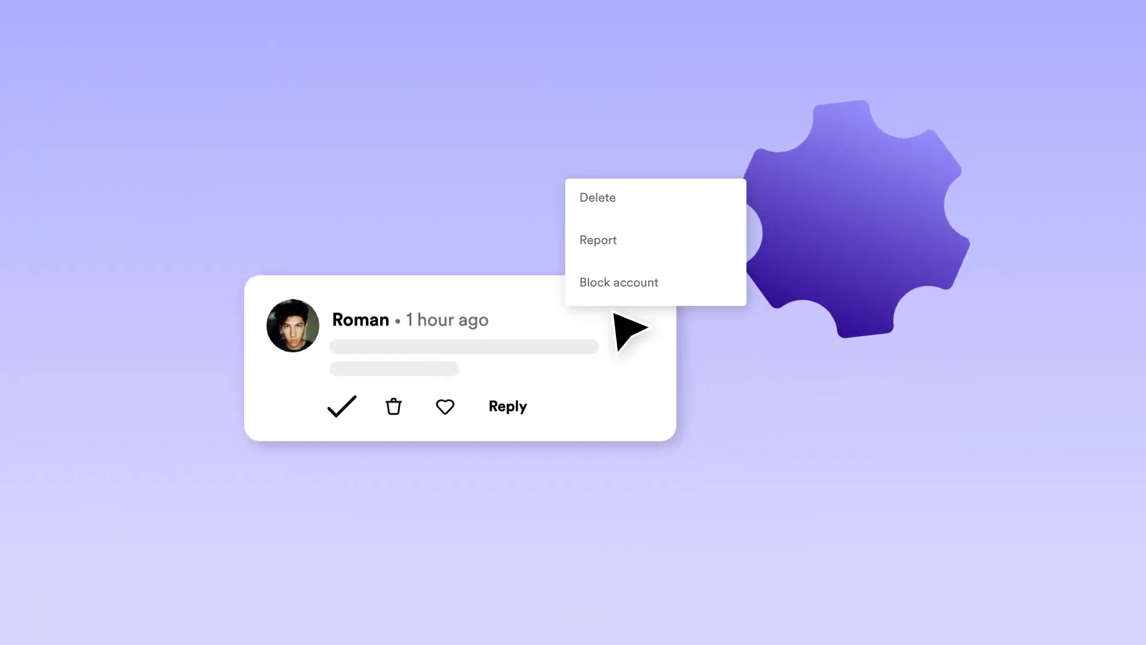
click(619, 282)
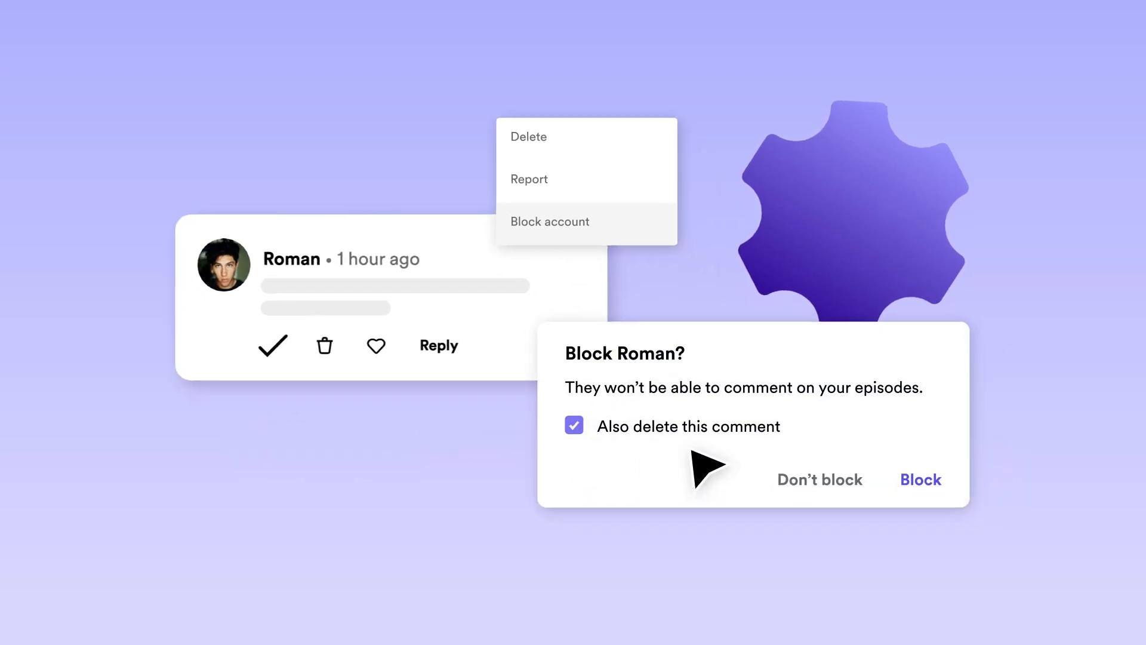
click(921, 479)
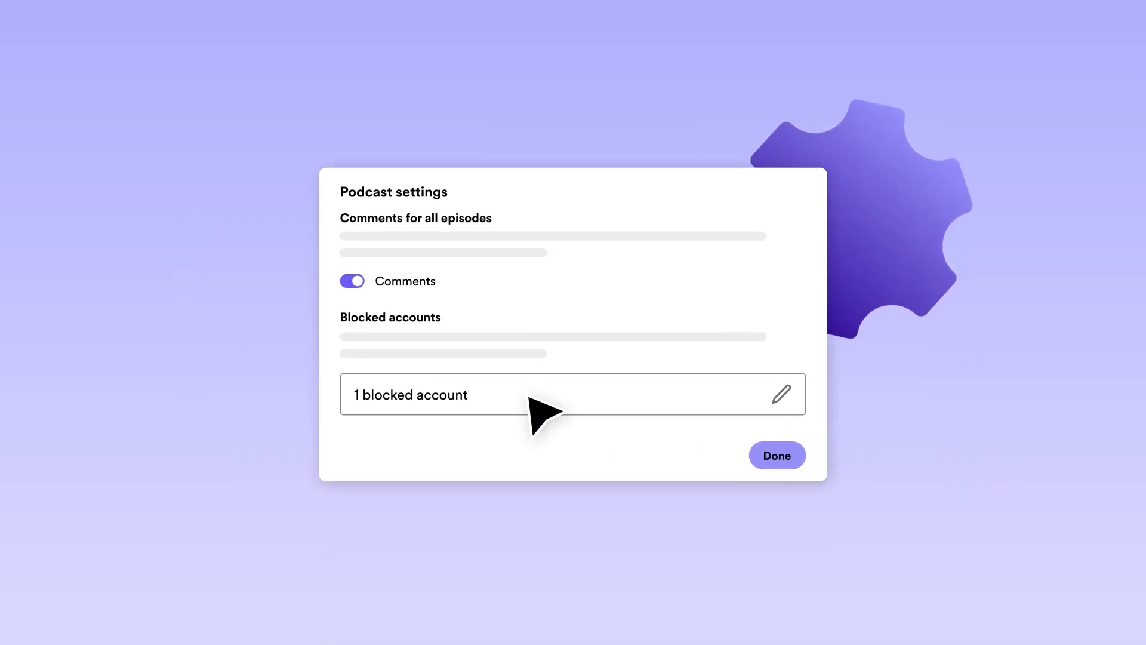
click(352, 280)
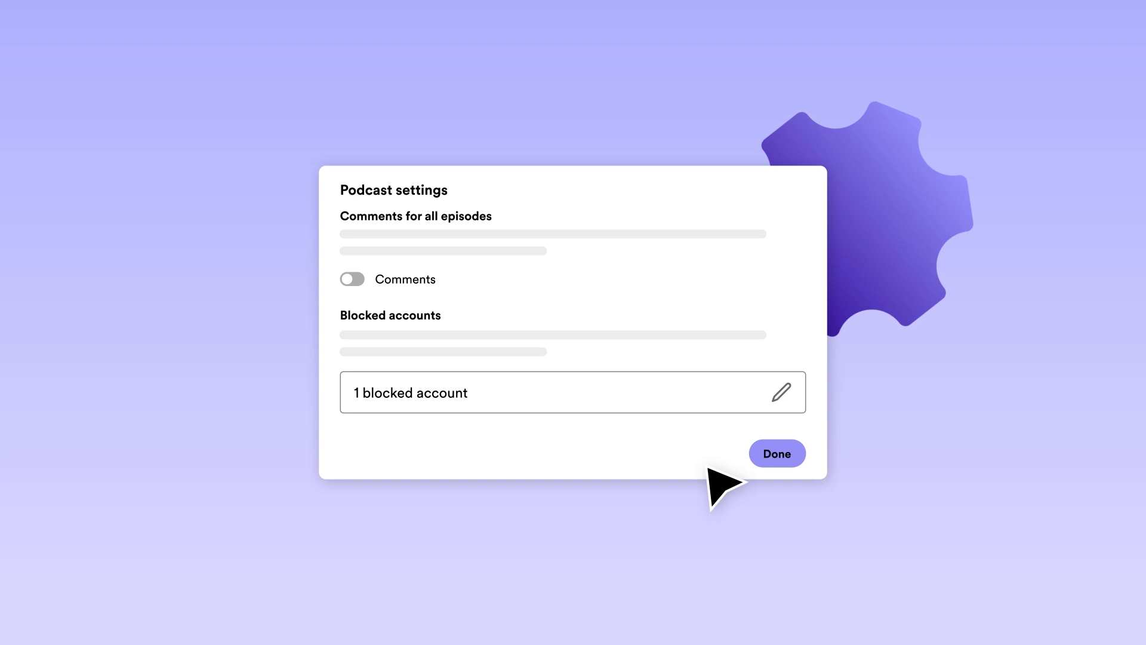